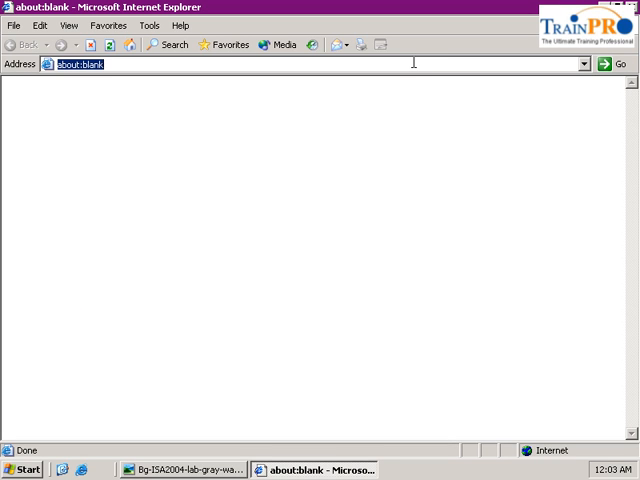
pyautogui.write('https')
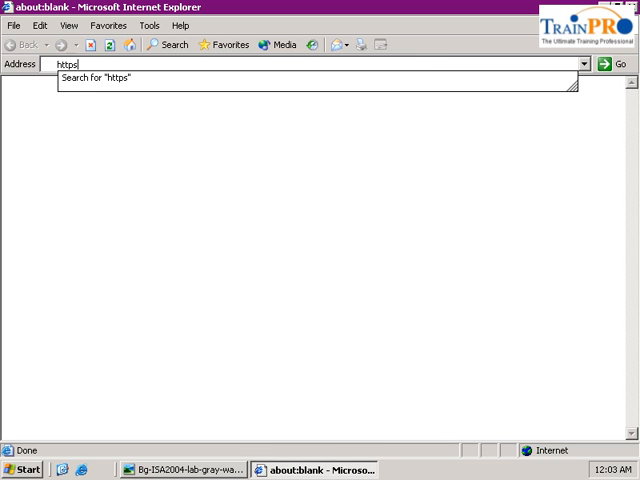
pyautogui.write('://ma')
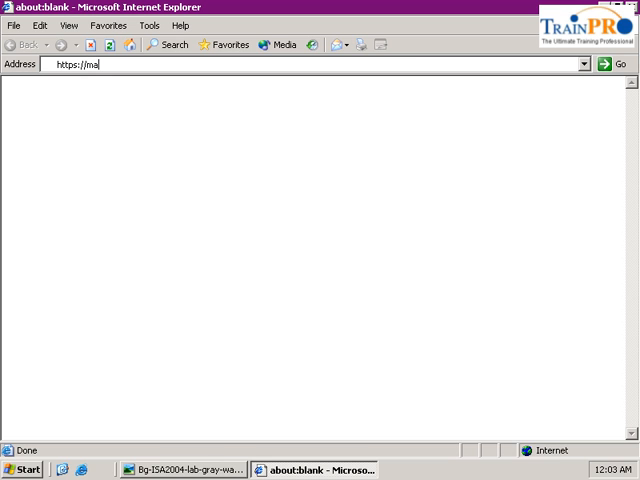
pyautogui.write('il.contoso')
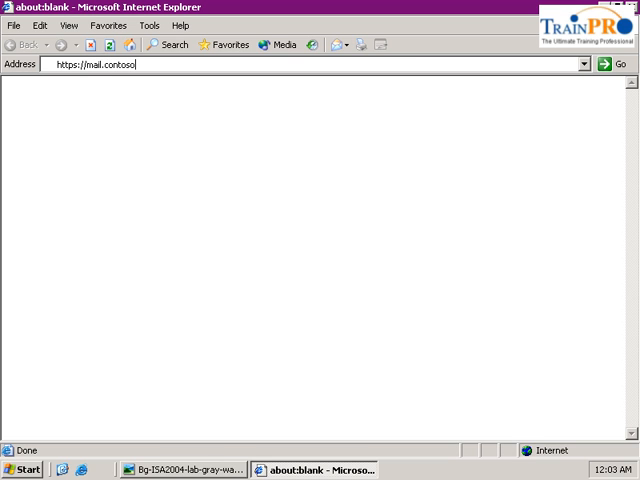
pyautogui.write('.com/excxcahng')
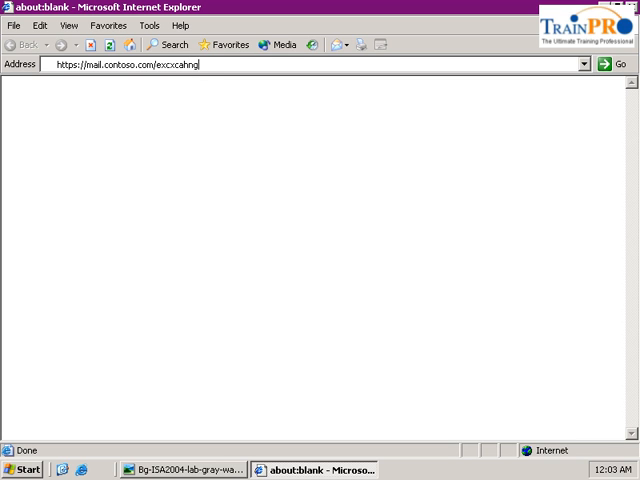
pyautogui.write('exchang')
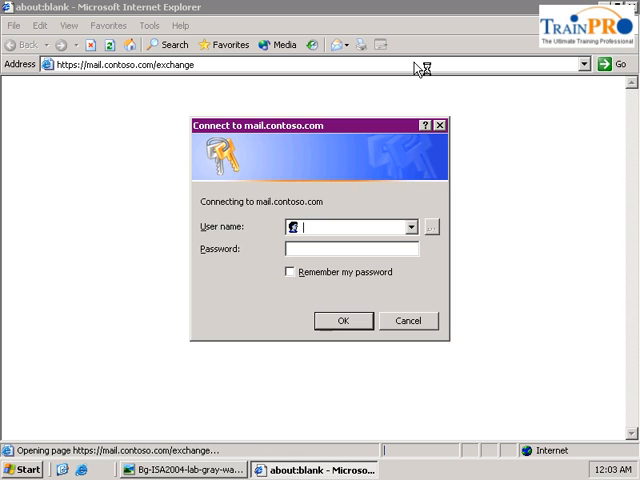
pyautogui.write('administrator')
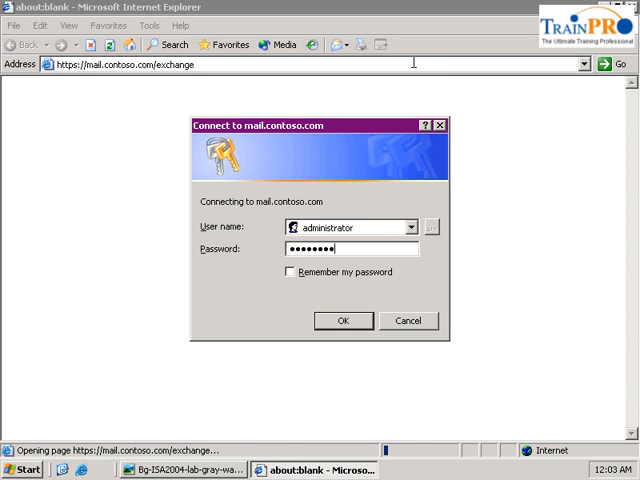
# - Sign in as administrator, review the Denver CA certificate, and start a new message
pyautogui.click(342, 320)
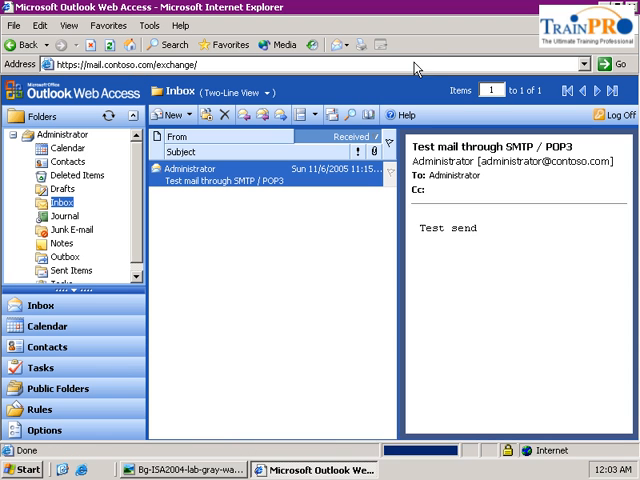
pyautogui.moveTo(465, 315)
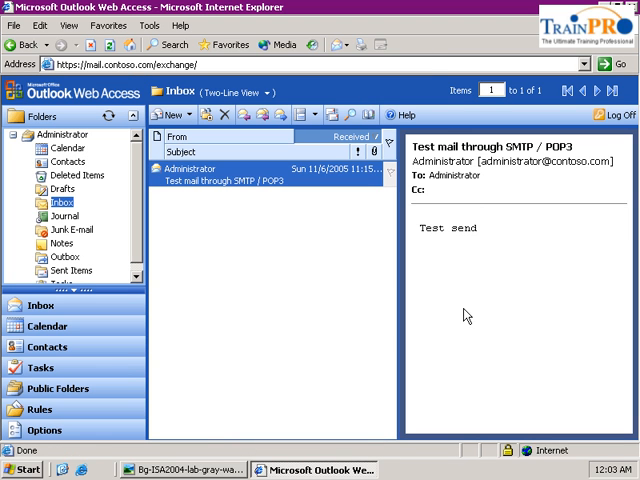
pyautogui.moveTo(219, 214)
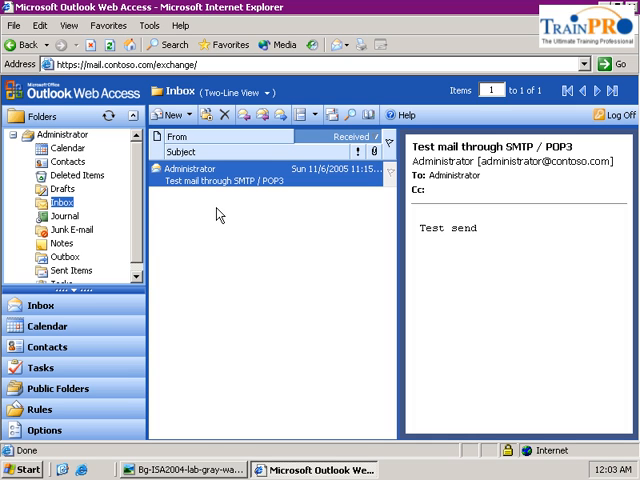
pyautogui.moveTo(336, 278)
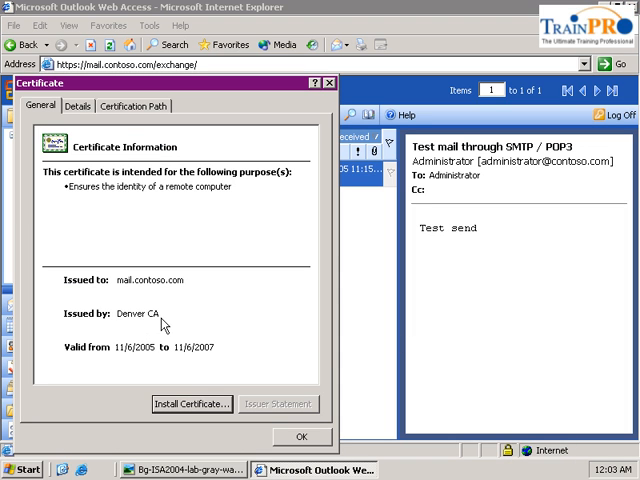
pyautogui.click(301, 437)
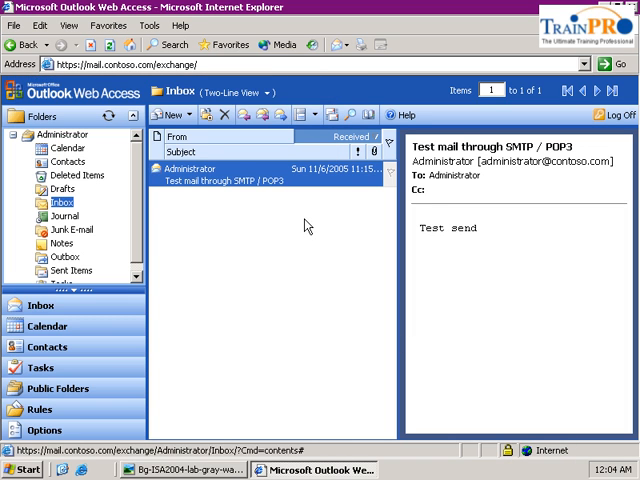
pyautogui.click(166, 114)
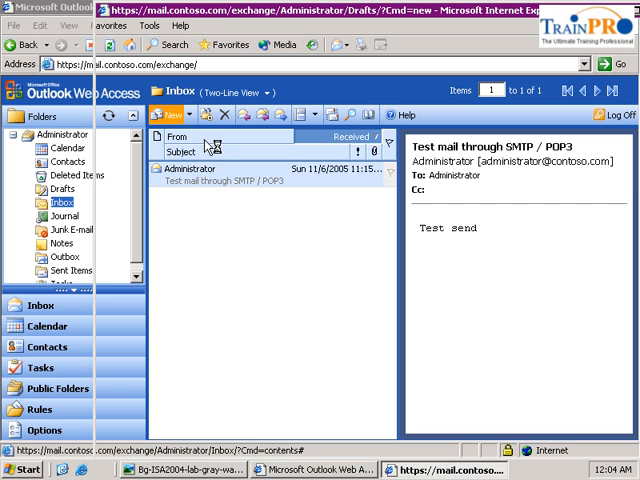
# - Compose a message to administrator with subject 'test from Istanbul' and body 'test'
pyautogui.click(165, 114)
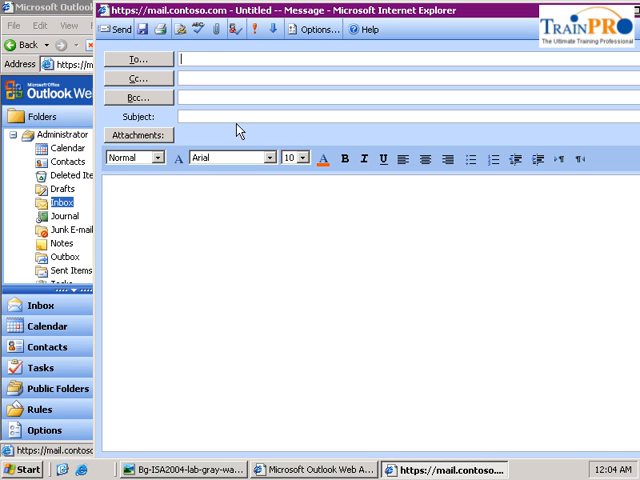
pyautogui.write('administrator')
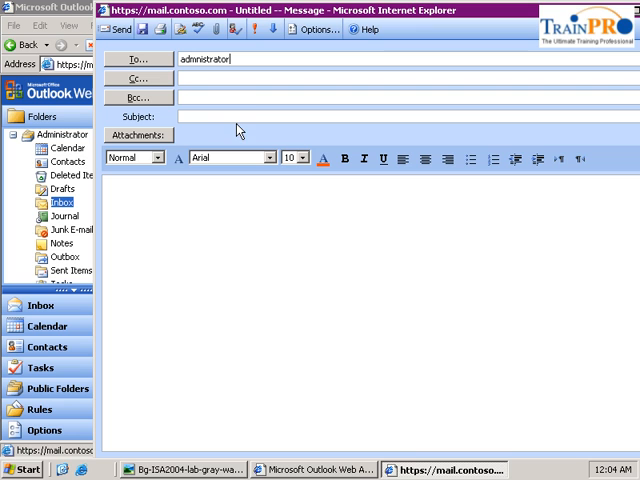
pyautogui.click(250, 117)
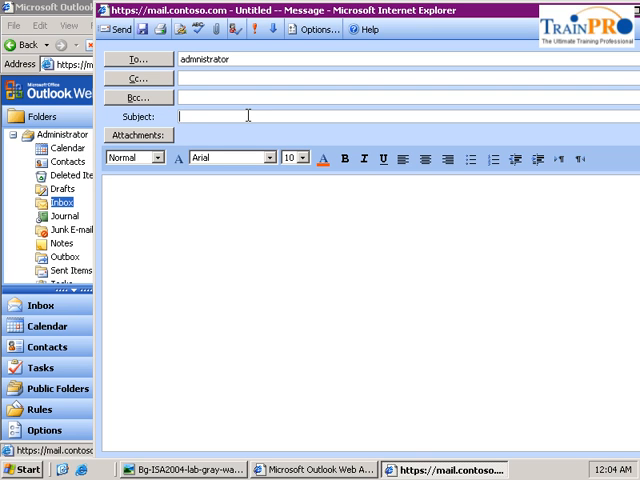
pyautogui.write('test from')
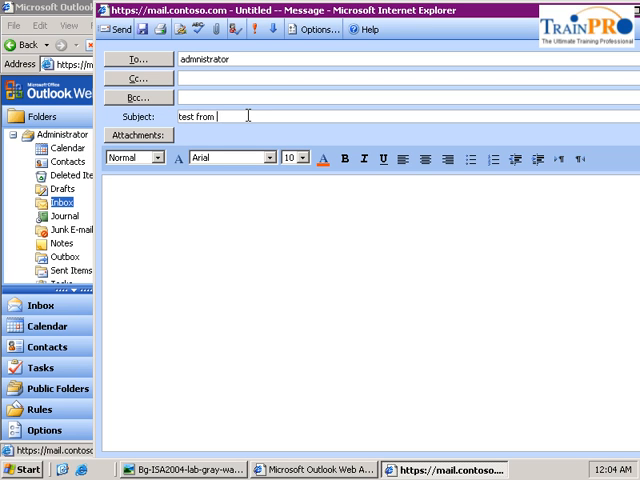
pyautogui.write('Is')
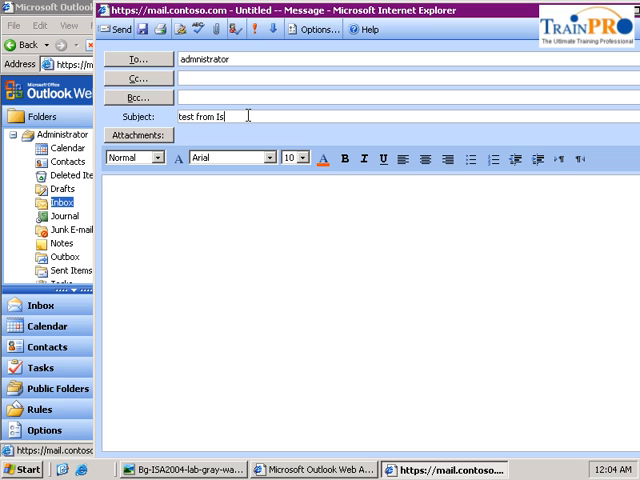
pyautogui.write('tanbul')
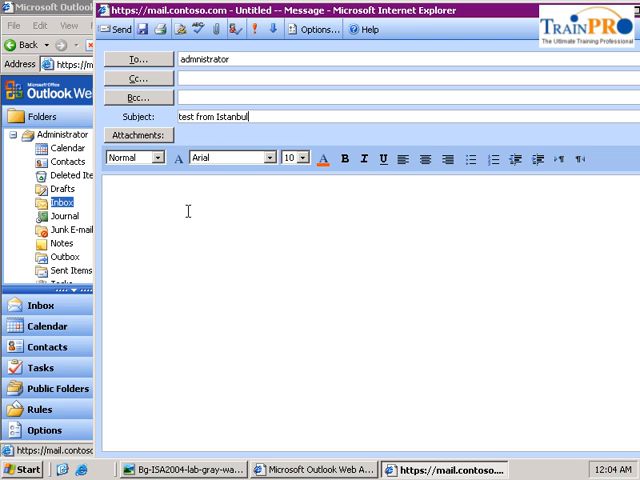
pyautogui.write('test')
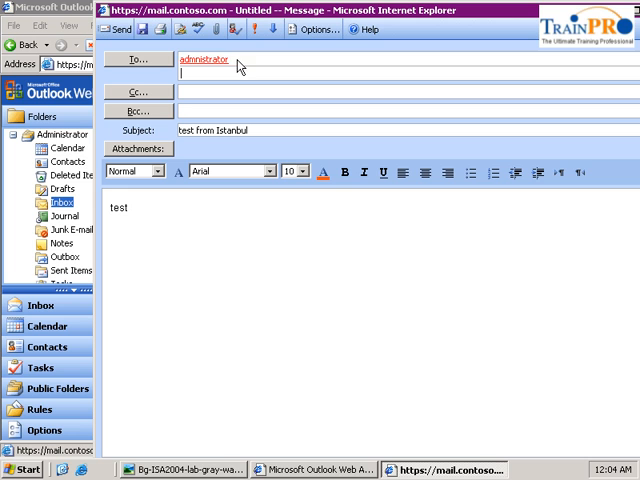
# - Remove the unresolved administrator recipient and retype the name
pyautogui.rightClick(203, 59)
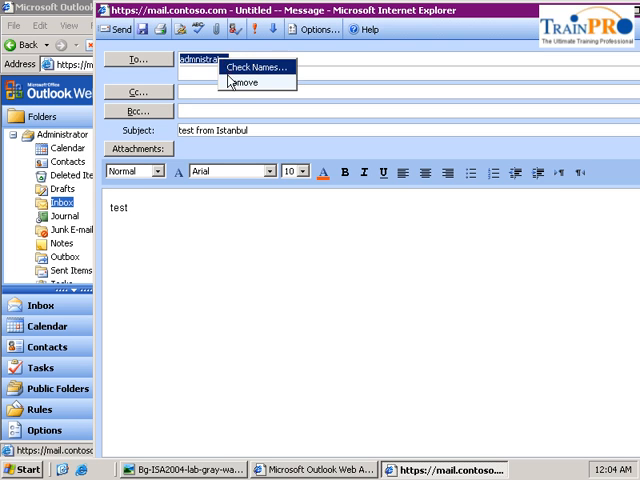
pyautogui.click(243, 82)
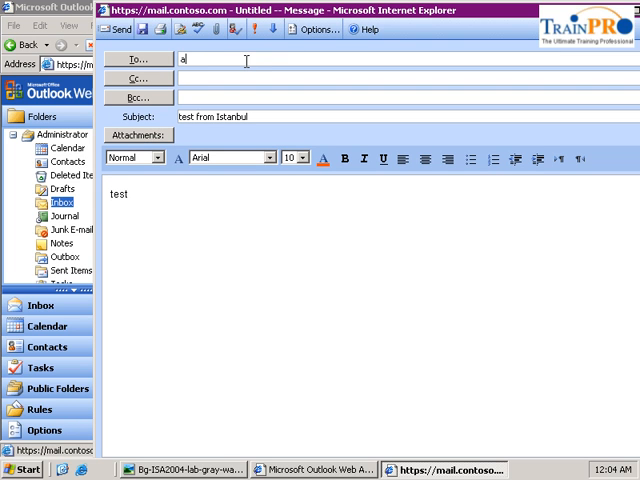
pyautogui.write('dministrat')
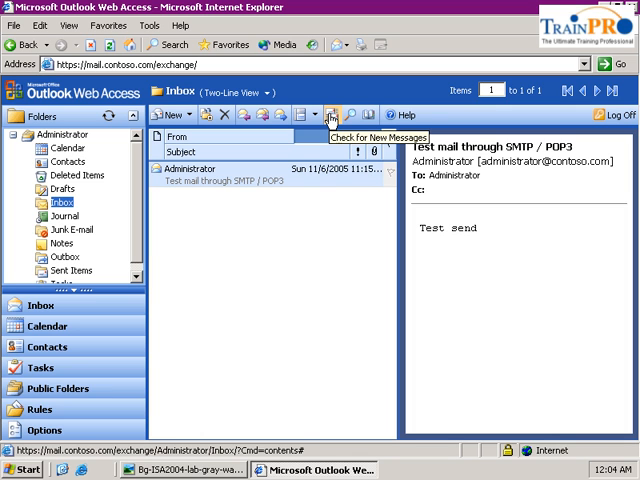
# - Check for new messages so 'test from Istanbul' appears atop the Inbox
pyautogui.click(339, 114)
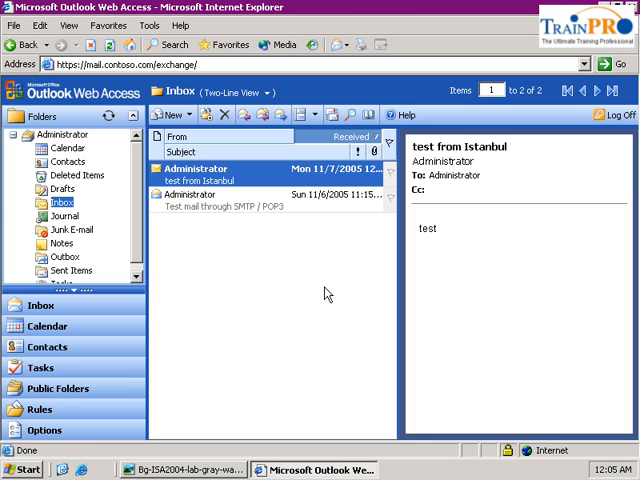
pyautogui.moveTo(340, 278)
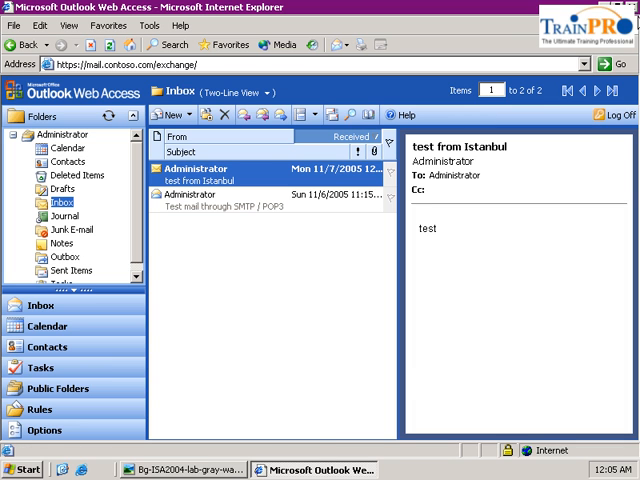
# - Leave the mailbox and bring Florence's ISA console with External Web 443 properties forward
pyautogui.click(185, 469)
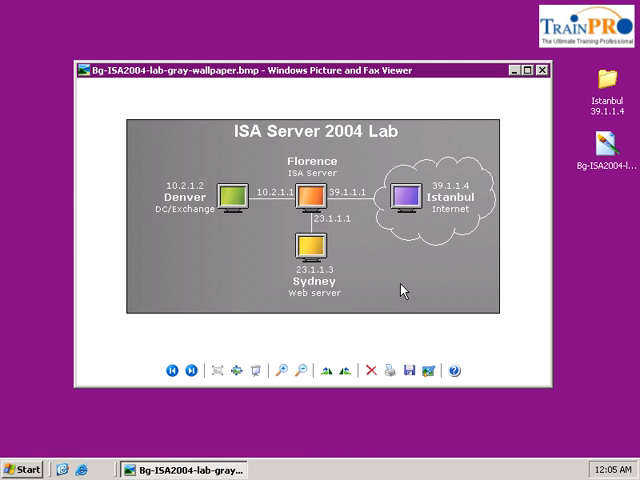
pyautogui.moveTo(378, 274)
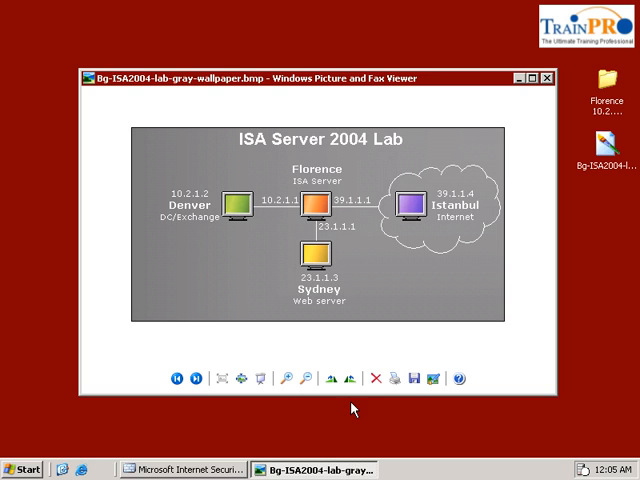
pyautogui.click(180, 468)
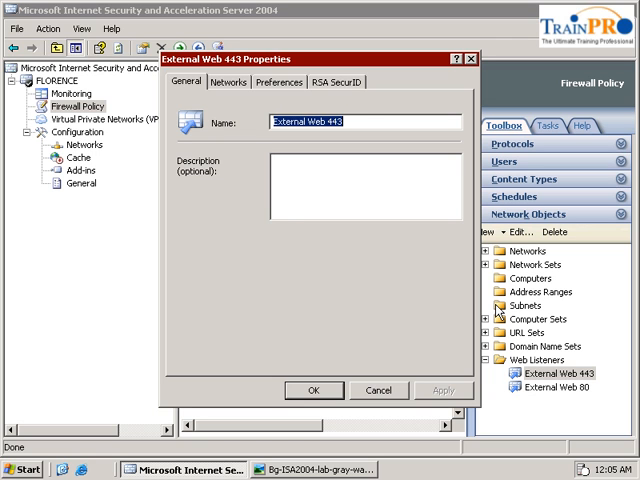
# - Replace Integrated with OWA Forms-Based authentication on External Web 443, keeping 22-minute/36-hour timeouts
pyautogui.click(279, 82)
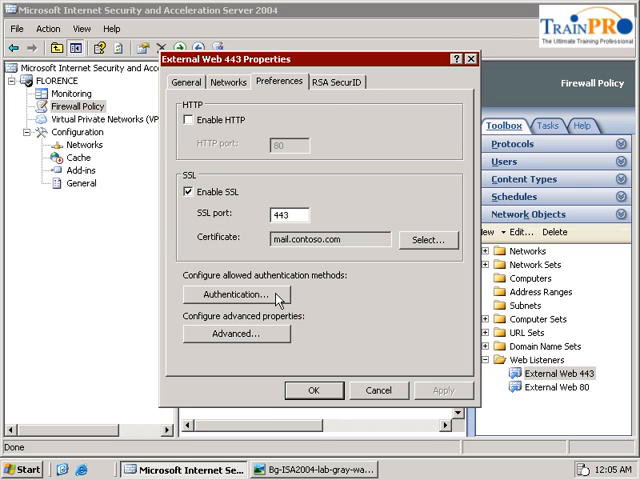
pyautogui.click(247, 294)
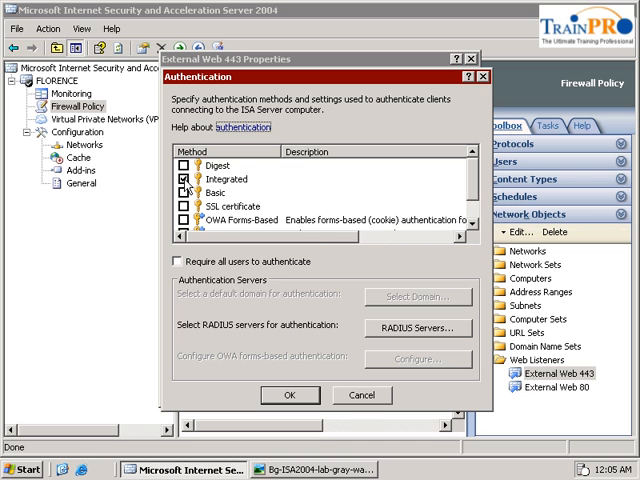
pyautogui.click(185, 179)
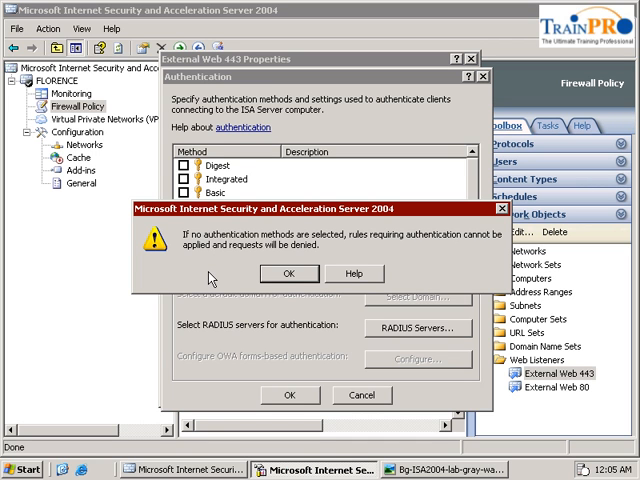
pyautogui.moveTo(331, 248)
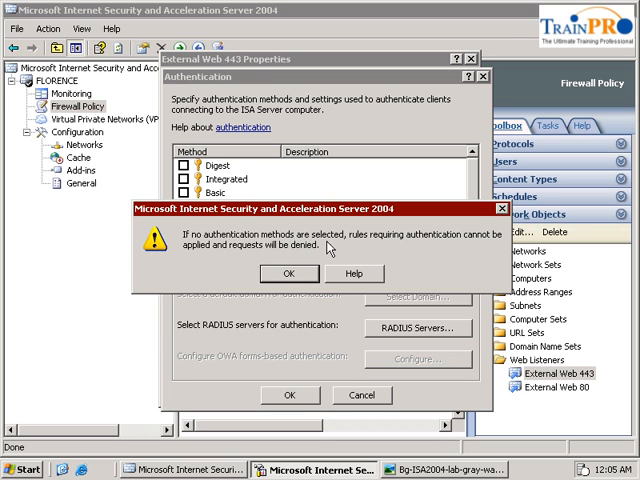
pyautogui.moveTo(240, 254)
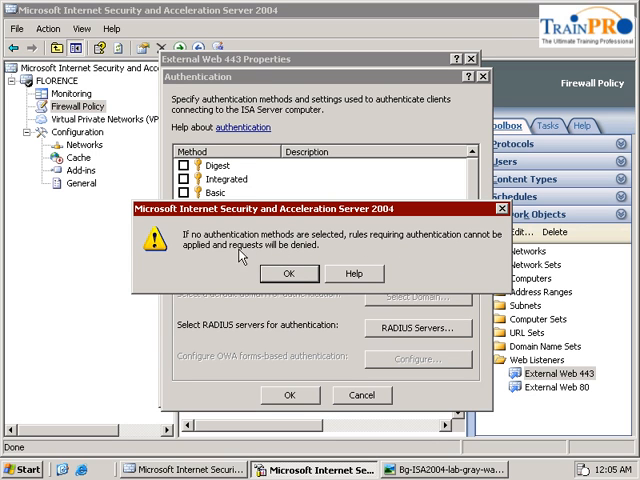
pyautogui.click(290, 273)
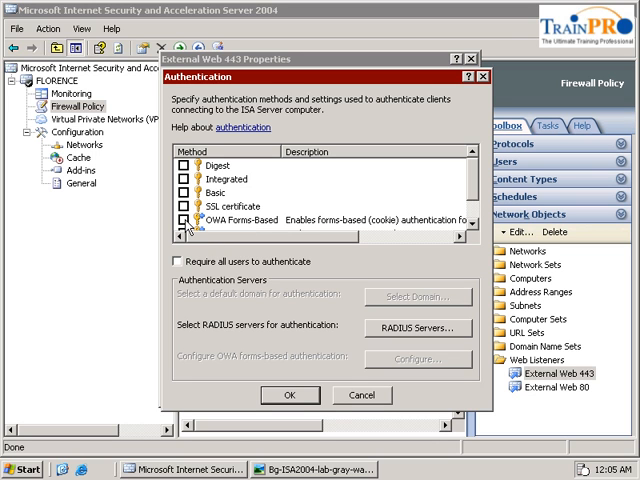
pyautogui.click(184, 221)
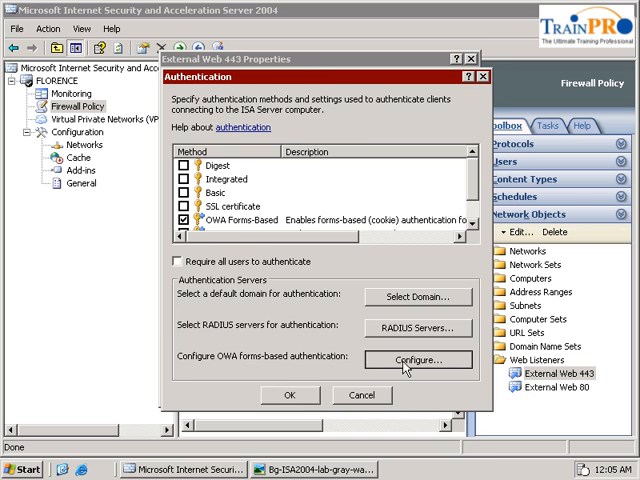
pyautogui.click(417, 359)
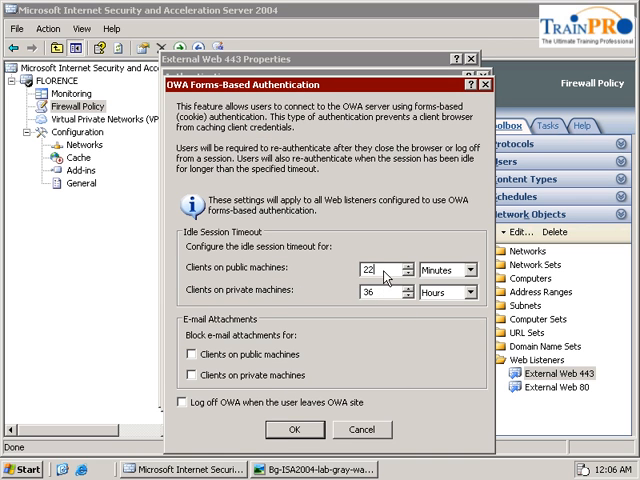
pyautogui.moveTo(315, 270)
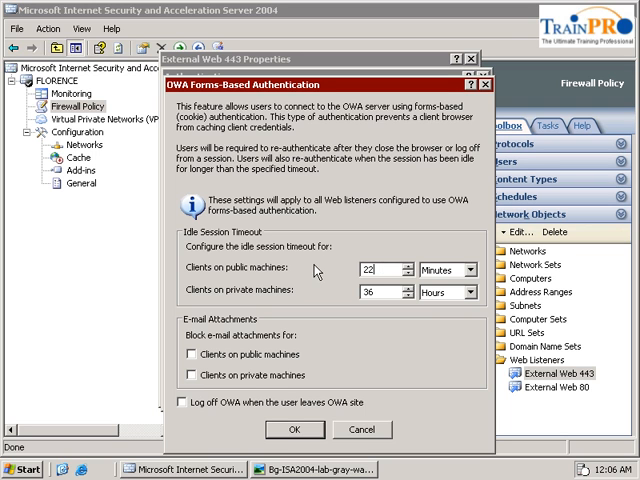
pyautogui.moveTo(290, 323)
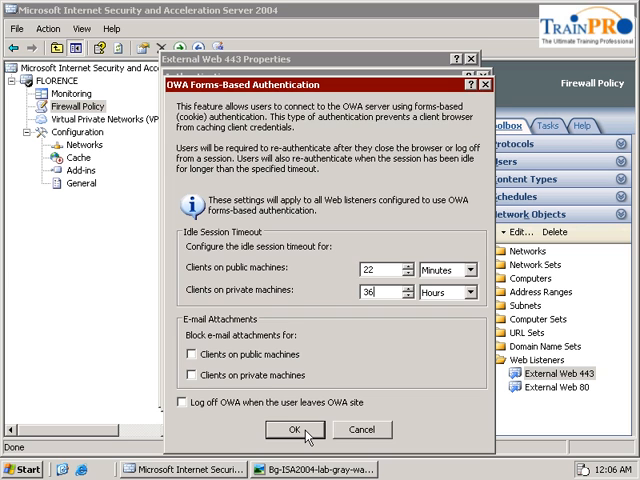
pyautogui.click(292, 430)
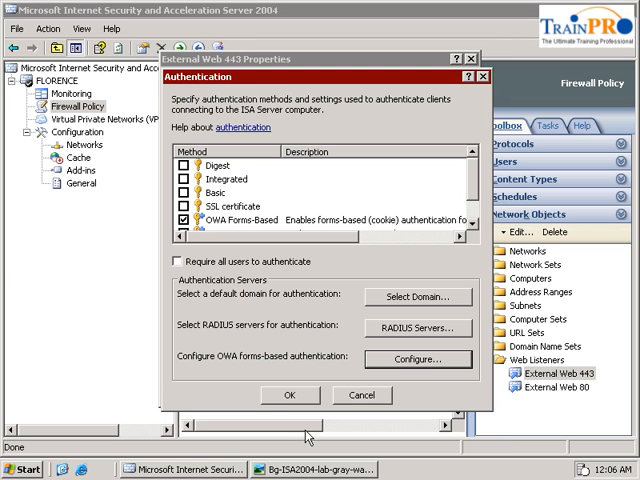
pyautogui.click(289, 395)
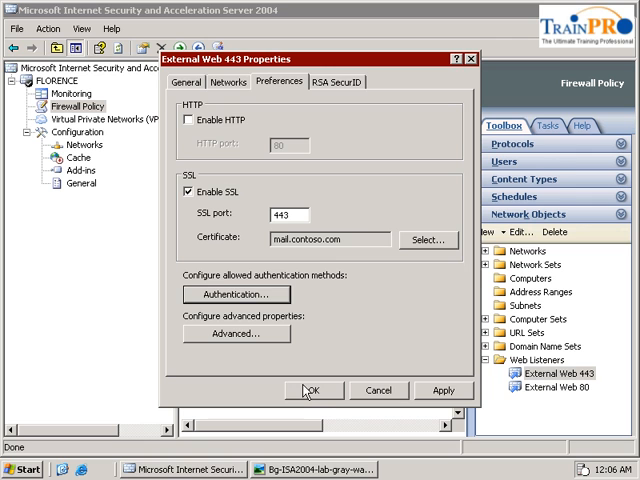
# - Save the External Web 443 listener properties and apply them to the firewall configuration
pyautogui.click(314, 390)
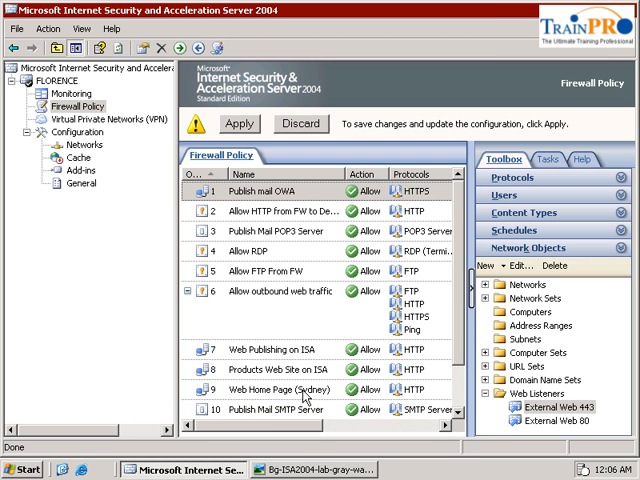
pyautogui.moveTo(244, 132)
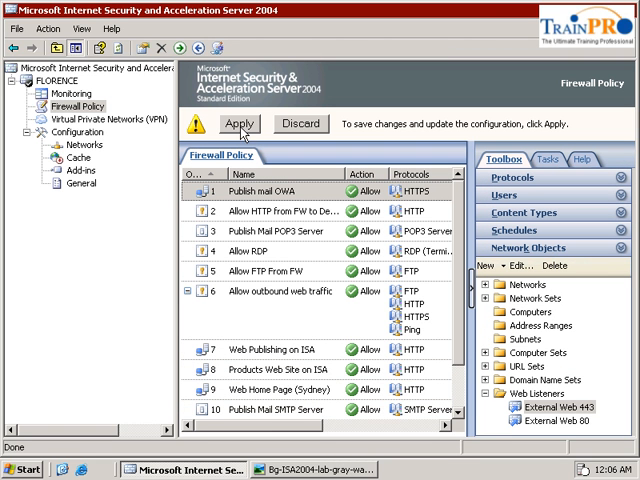
pyautogui.click(239, 124)
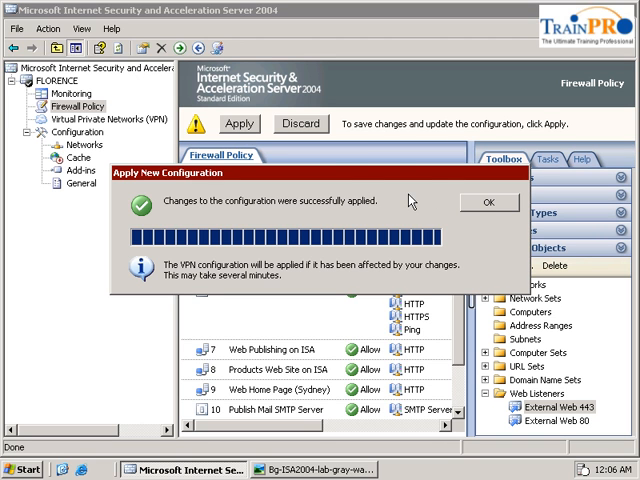
pyautogui.click(489, 201)
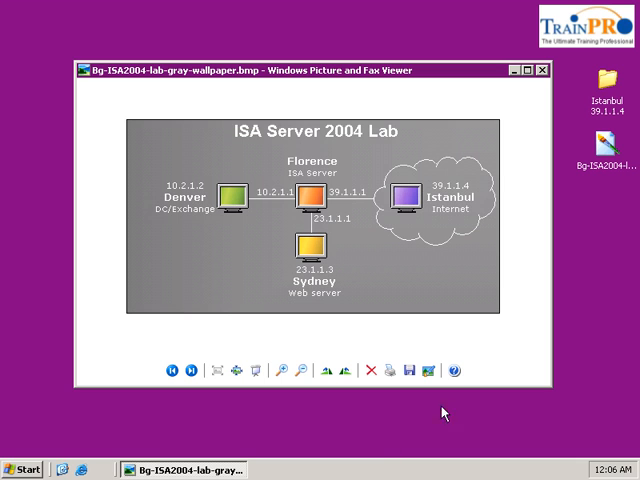
pyautogui.moveTo(267, 409)
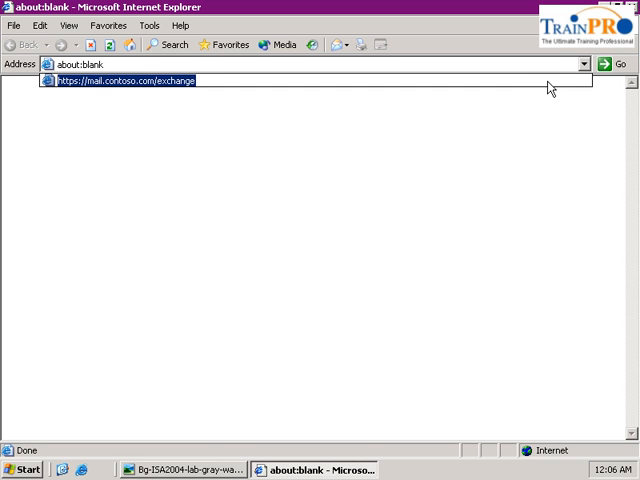
pyautogui.press('Return')
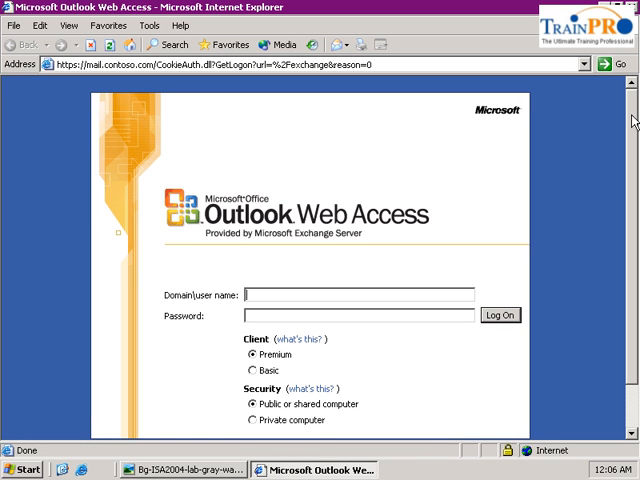
# - Log on through the forms page as contoso\administrator with the password
pyautogui.scroll(-3)
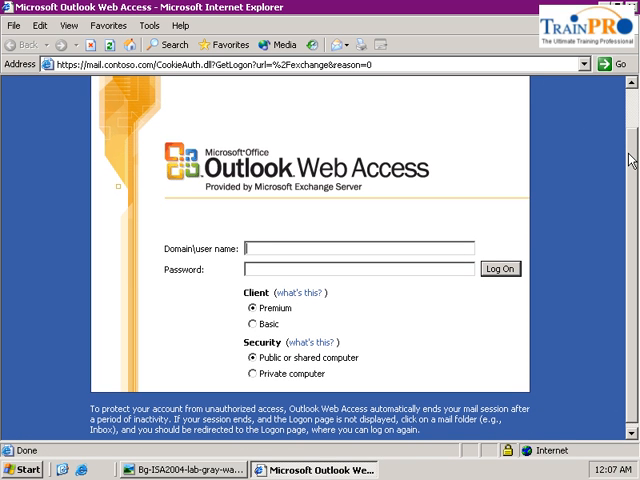
pyautogui.write('conto')
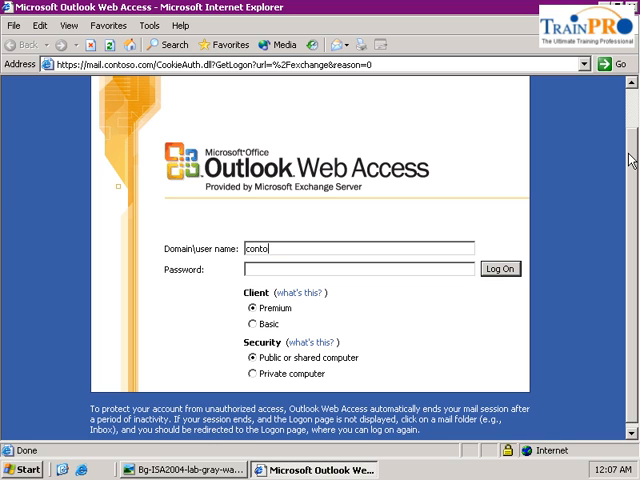
pyautogui.write('so')
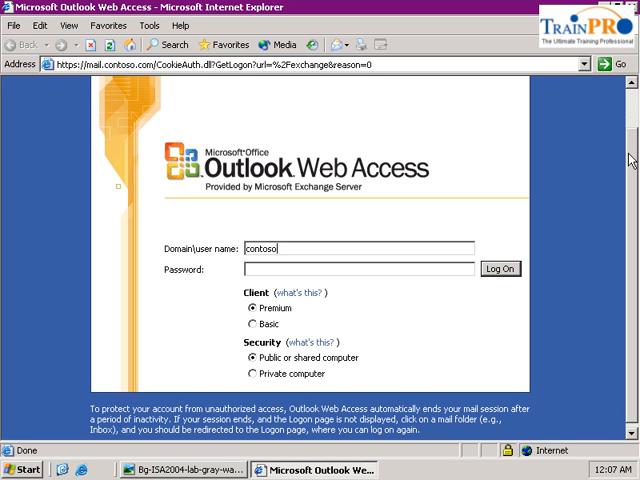
pyautogui.write('\\administr')
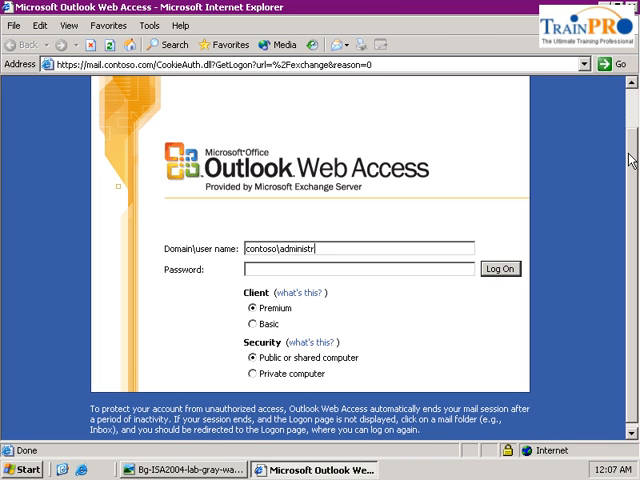
pyautogui.write('ator')
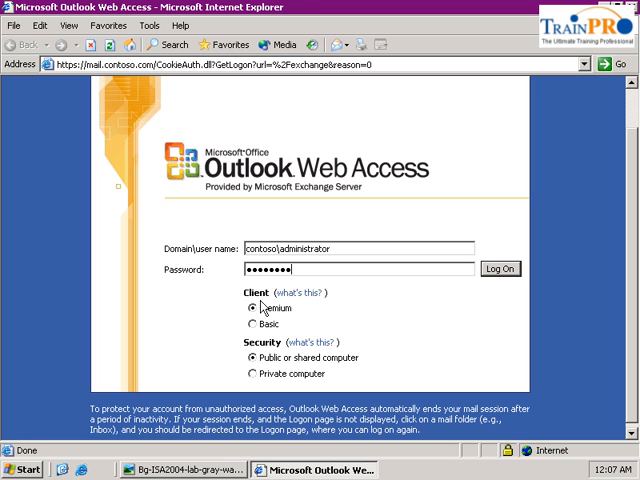
pyautogui.moveTo(478, 336)
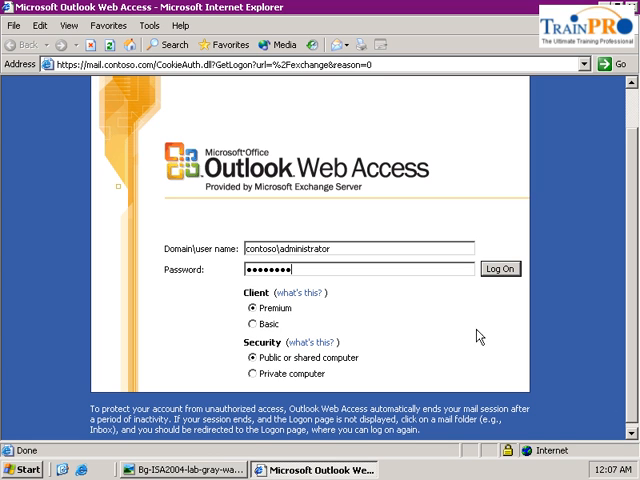
pyautogui.click(500, 268)
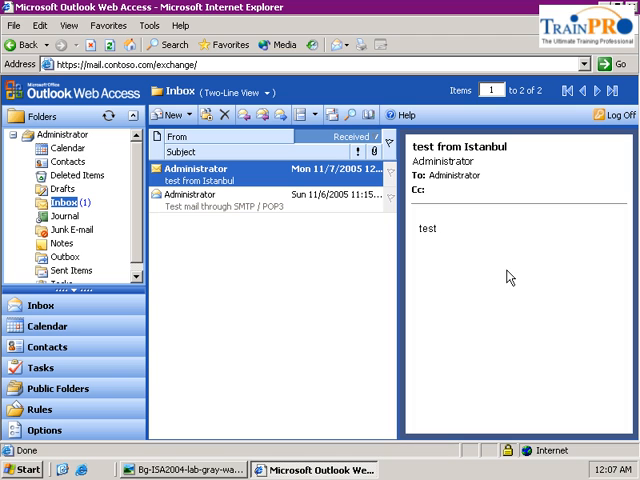
pyautogui.moveTo(314, 316)
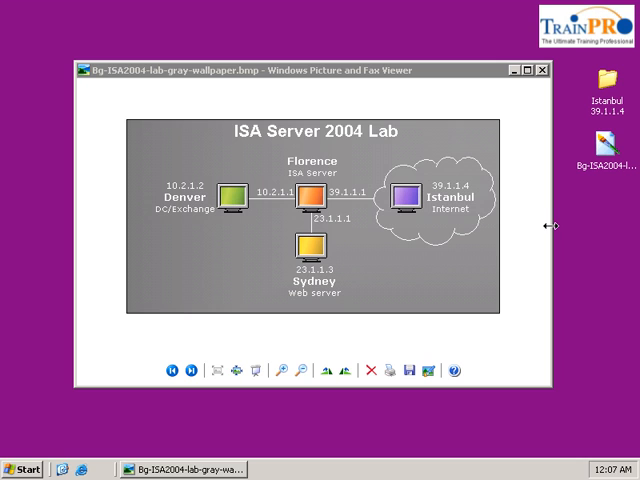
pyautogui.moveTo(551, 230)
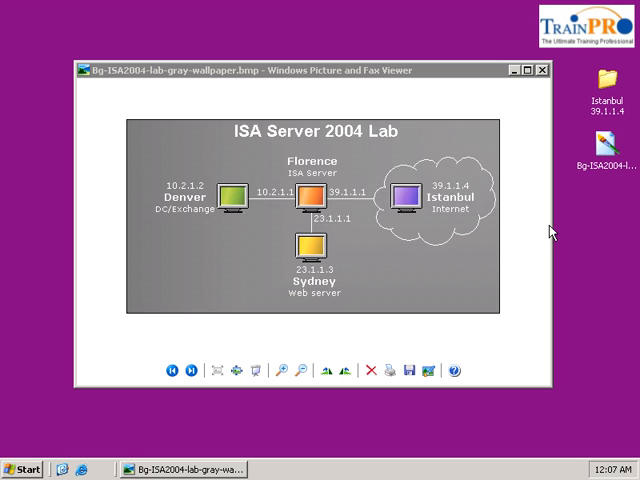
pyautogui.moveTo(532, 225)
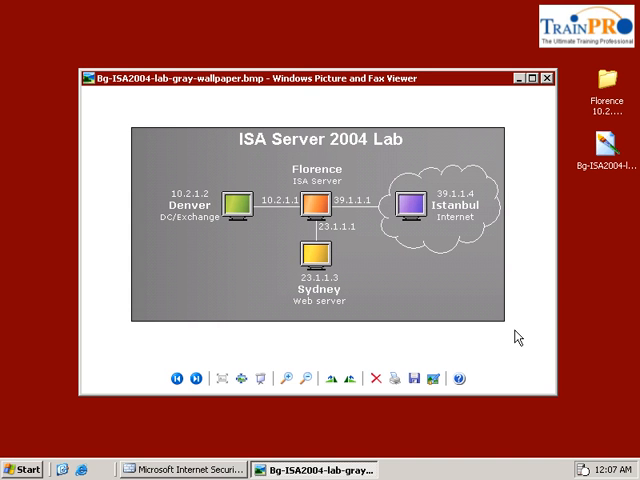
pyautogui.moveTo(263, 432)
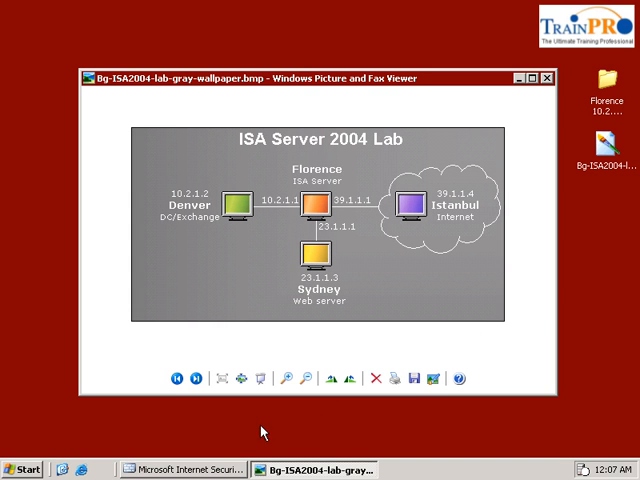
# - Re-enable Integrated authentication on the External Web 443 listener and apply the configuration
pyautogui.click(175, 467)
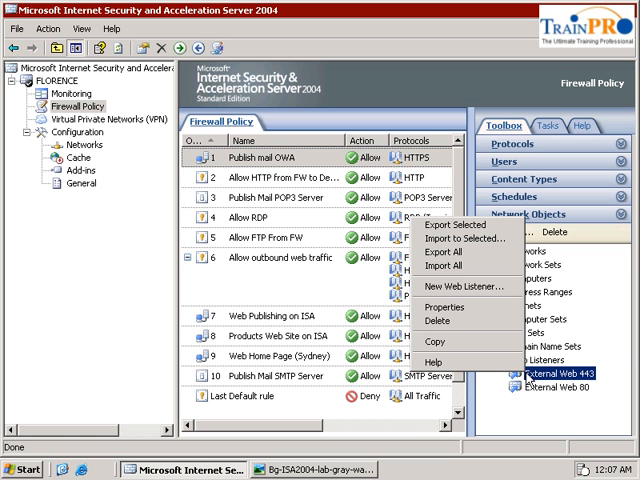
pyautogui.click(440, 306)
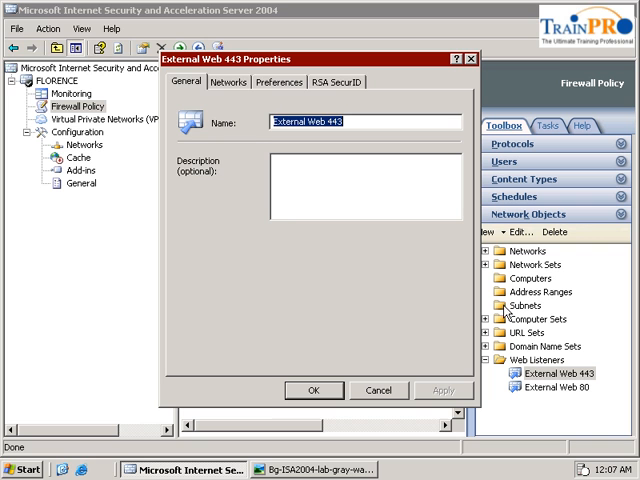
pyautogui.click(280, 82)
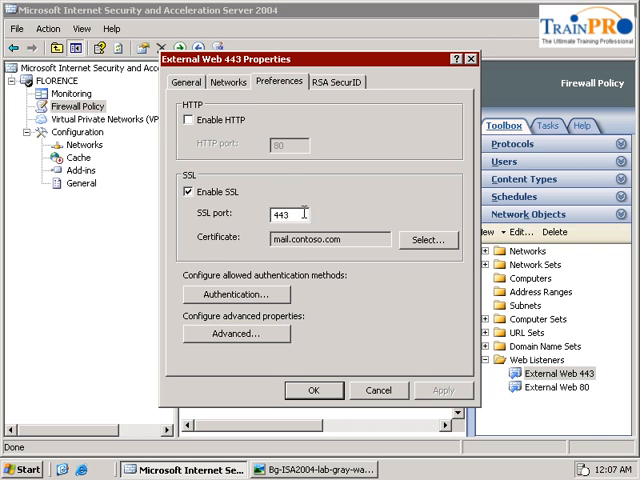
pyautogui.click(235, 294)
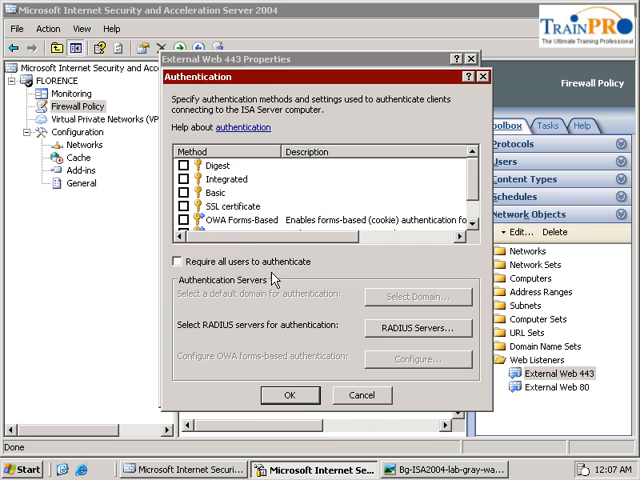
pyautogui.click(184, 179)
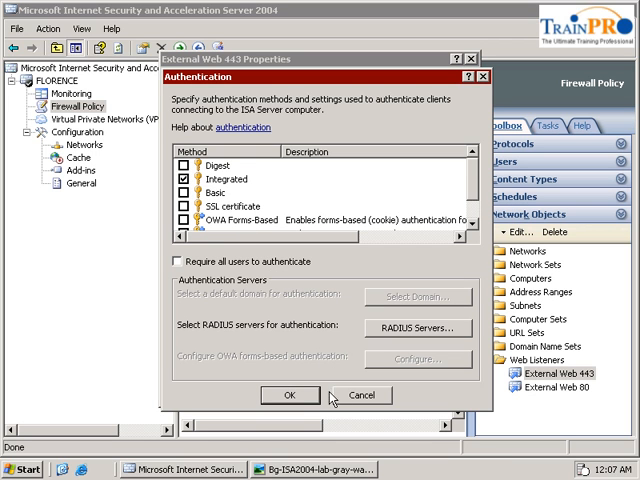
pyautogui.click(289, 395)
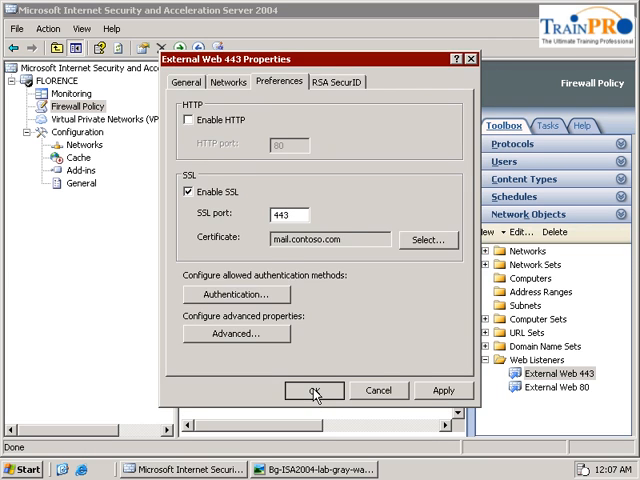
pyautogui.click(314, 390)
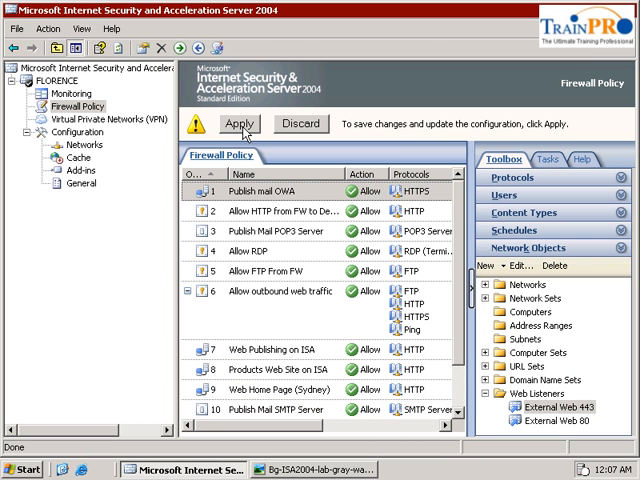
pyautogui.click(248, 124)
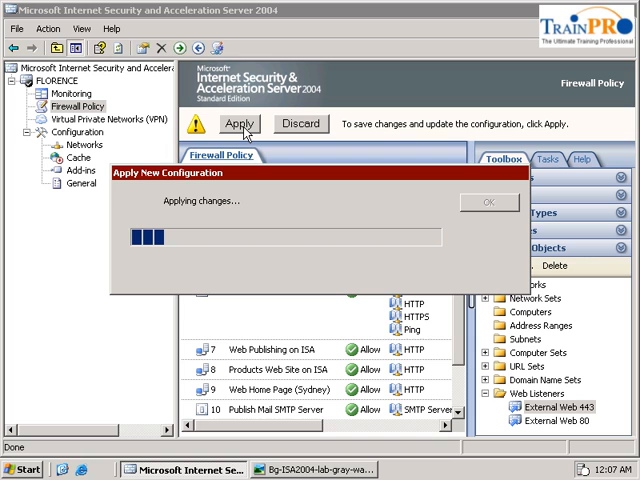